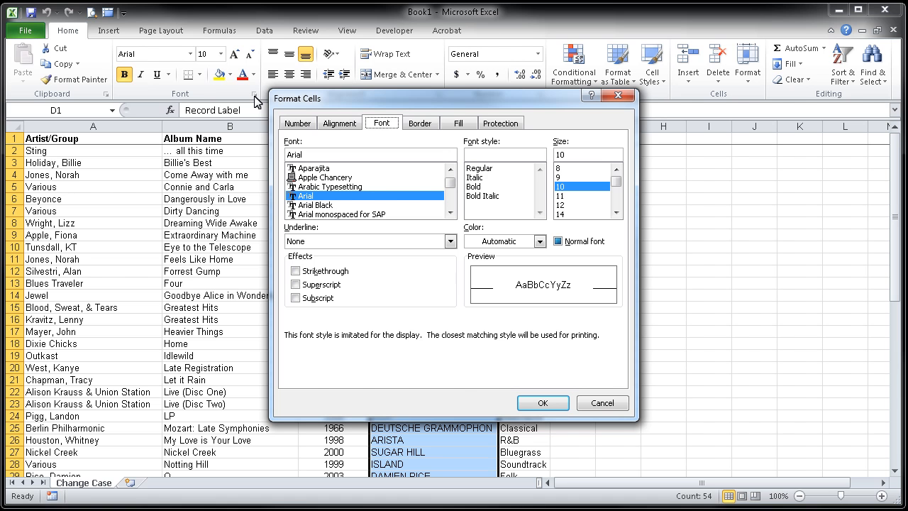
mouse_move(590, 369)
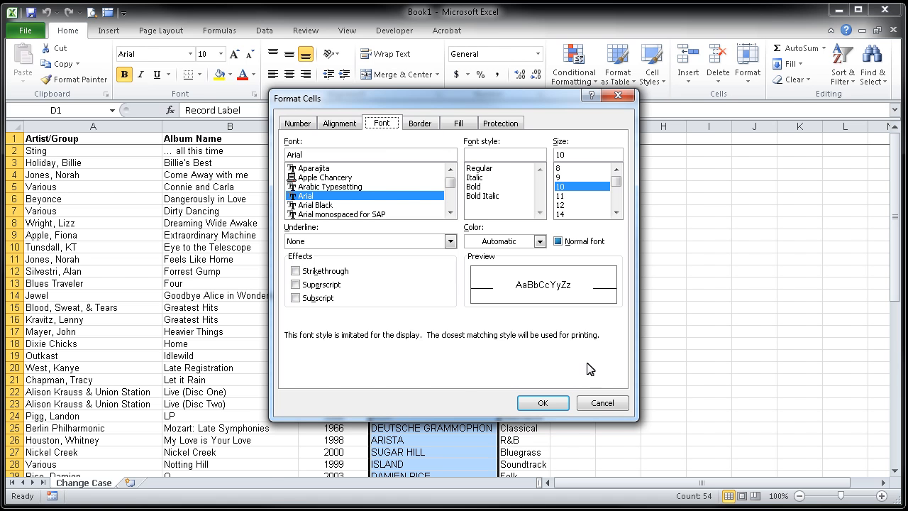
Confirm the Format Cells dialog with OK to return to the record label data
click(542, 403)
text(=LOWER(D2))
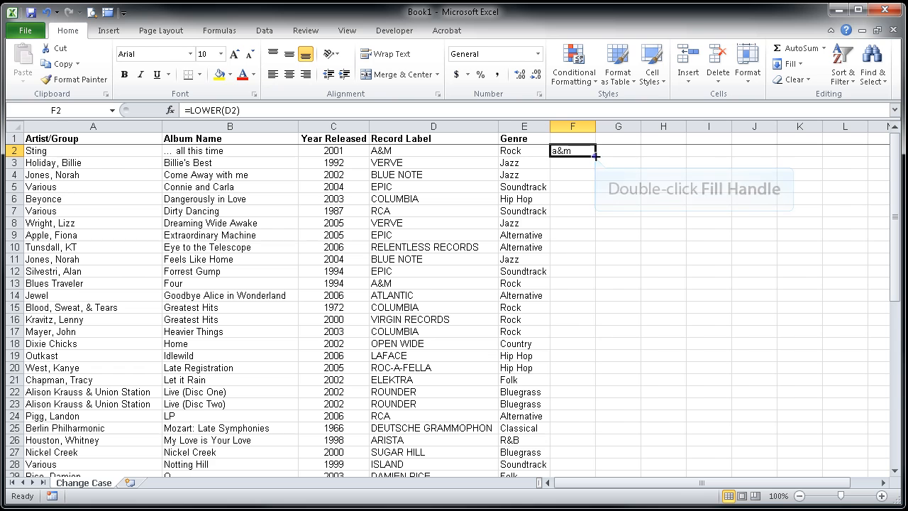
Fill the =LOWER(D2) formula down column F so every record label appears in lowercase
double_click(594, 156)
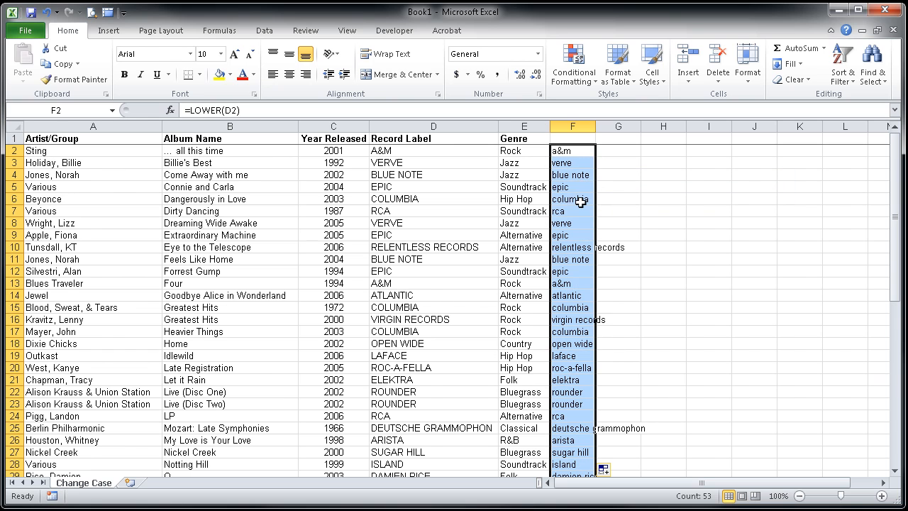
scroll(down, 3)
text(lower case)
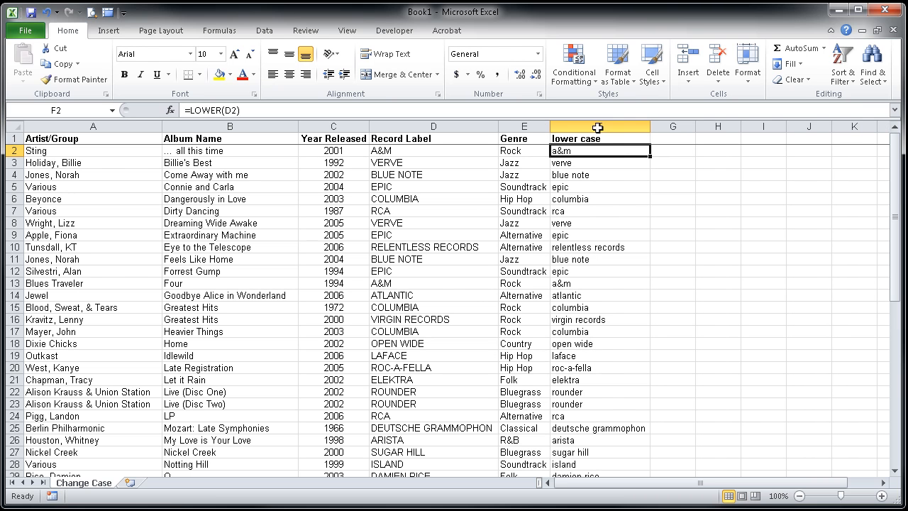
click(431, 127)
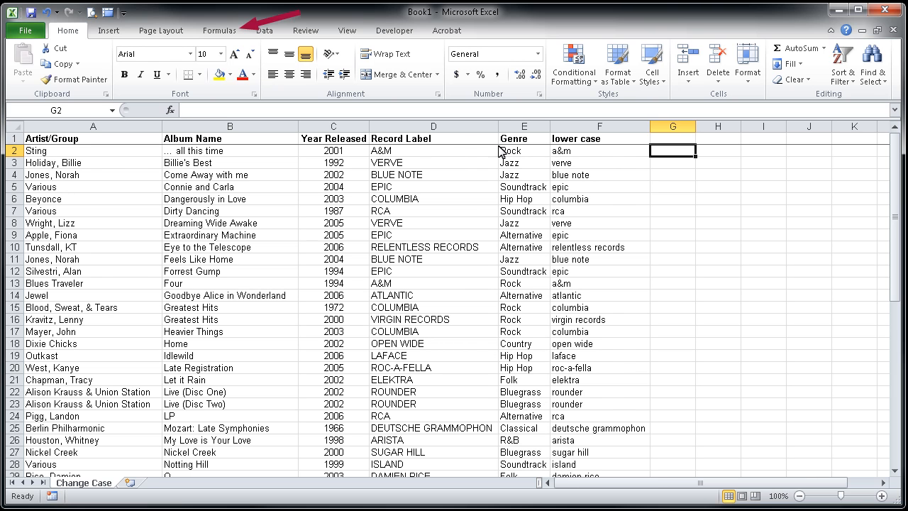
Insert the PROPER function into G2 from the Formulas tab's Text function list
click(219, 30)
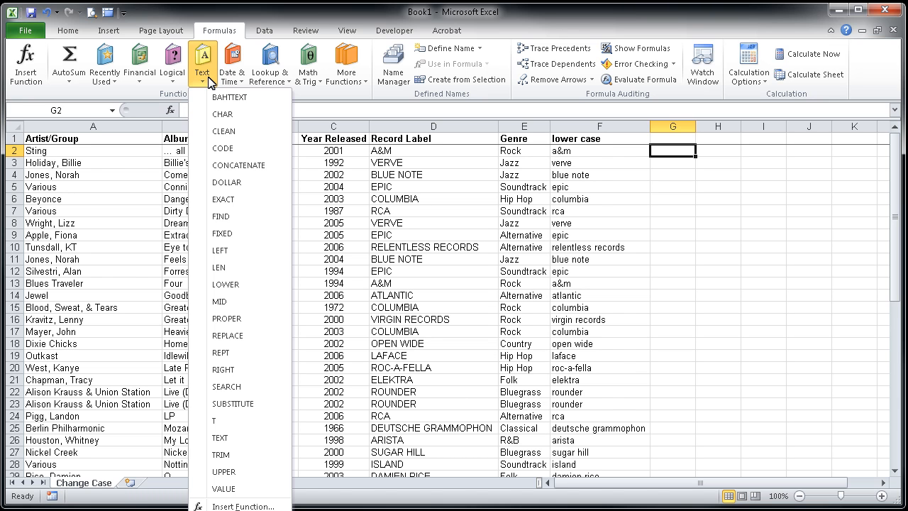
mouse_move(225, 284)
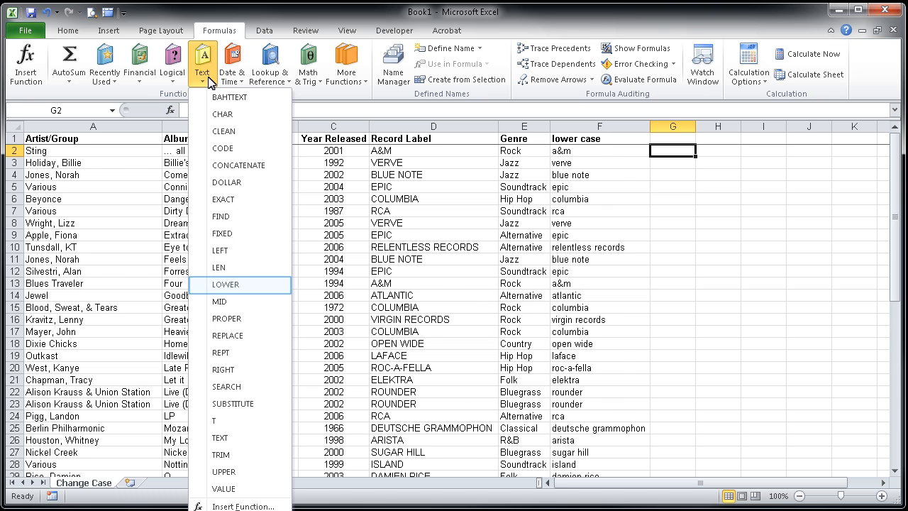
mouse_move(239, 317)
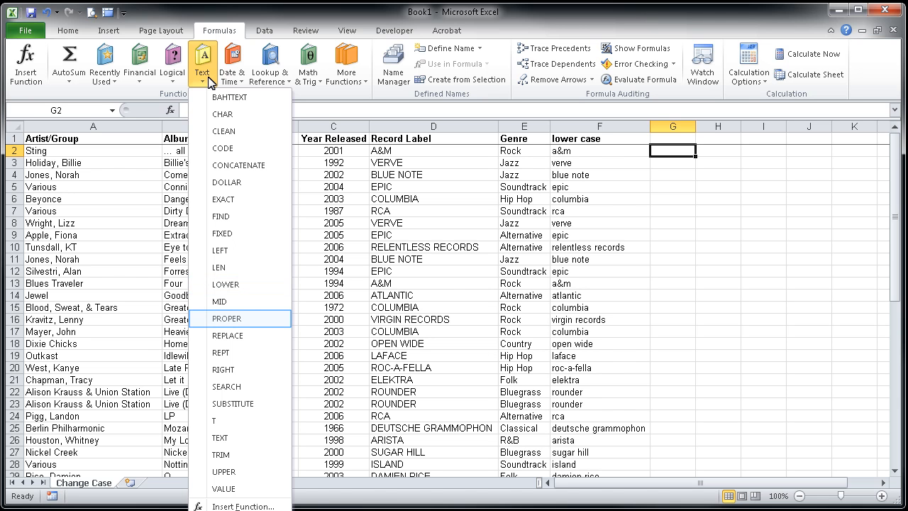
mouse_move(246, 318)
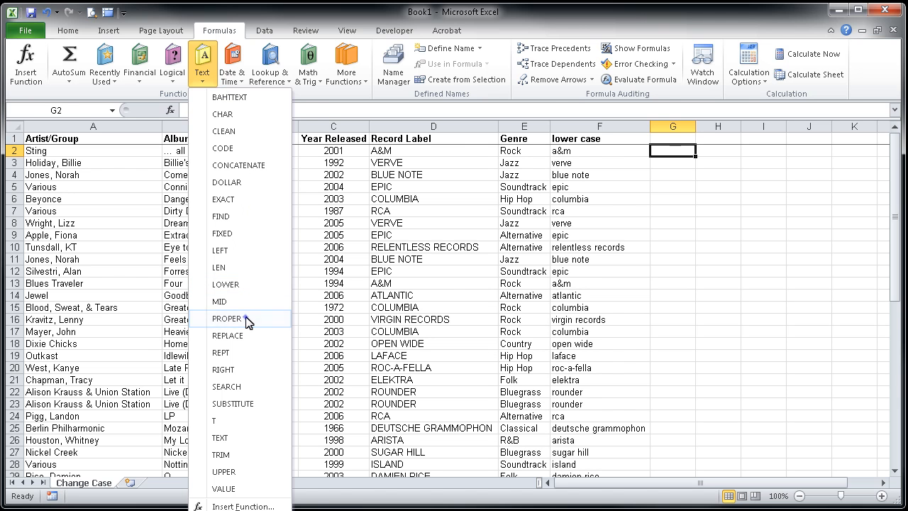
click(225, 317)
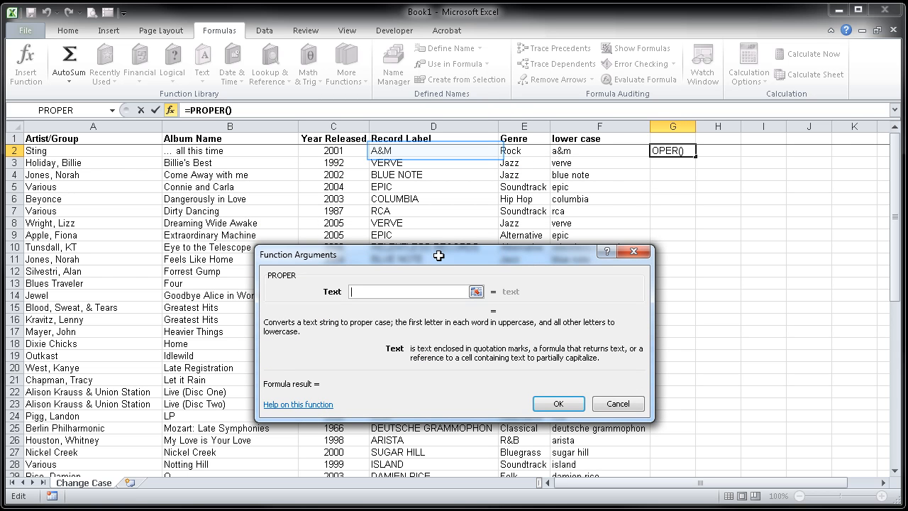
mouse_move(386, 160)
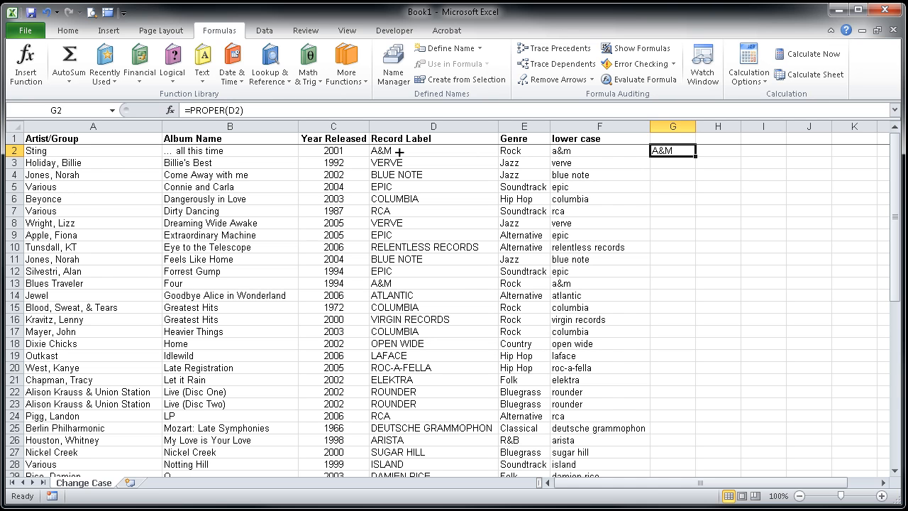
mouse_move(696, 156)
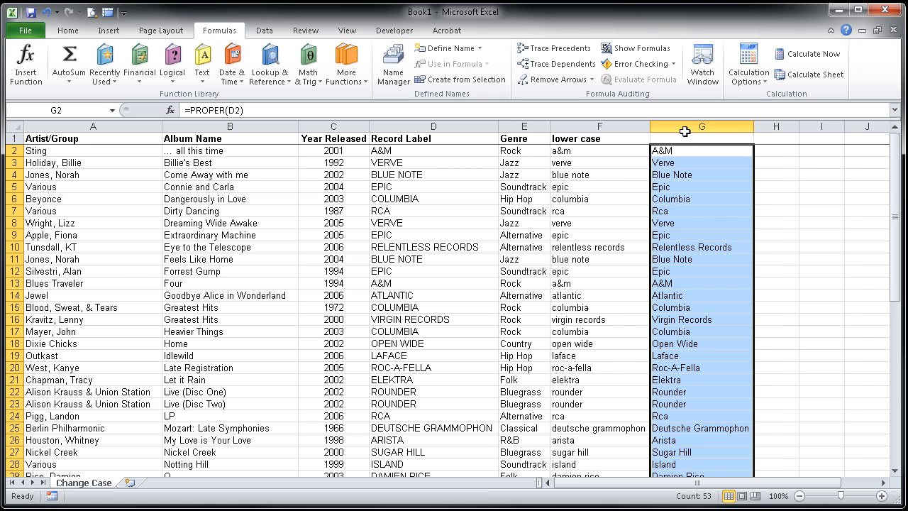
Label column G with the header 'Proper Case' above the filled PROPER formulas
text(Proper Case)
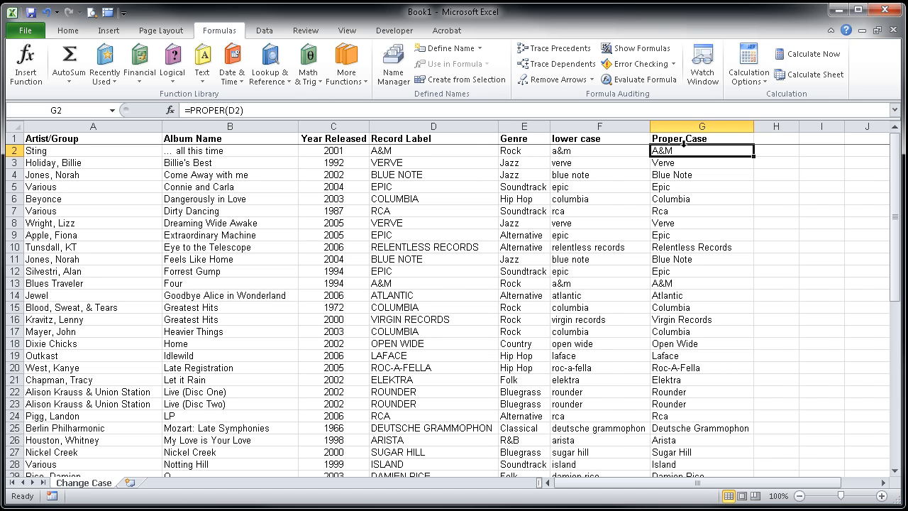
mouse_move(683, 142)
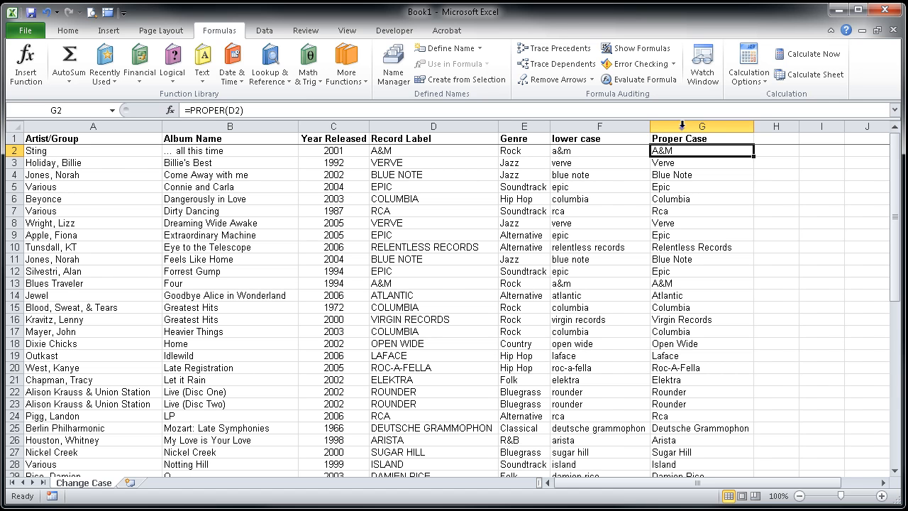
Copy column G and paste it into column H as values only
click(701, 127)
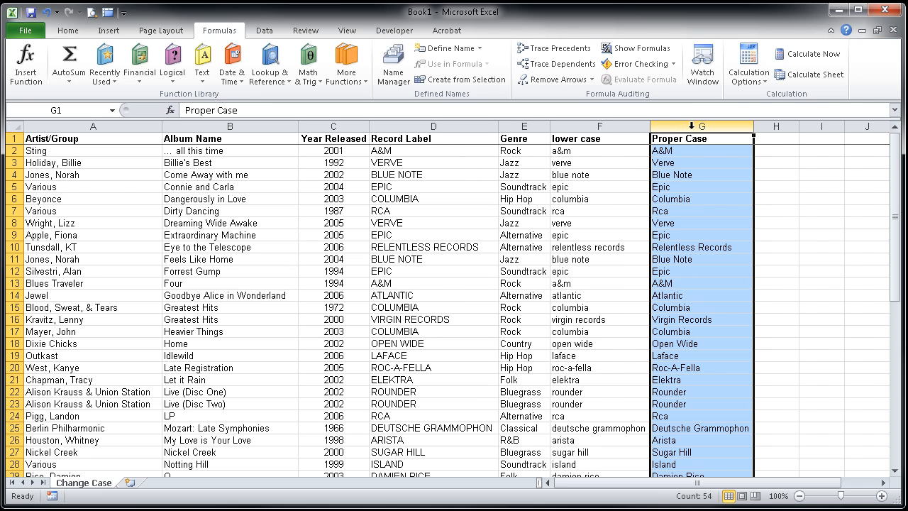
right_click(700, 139)
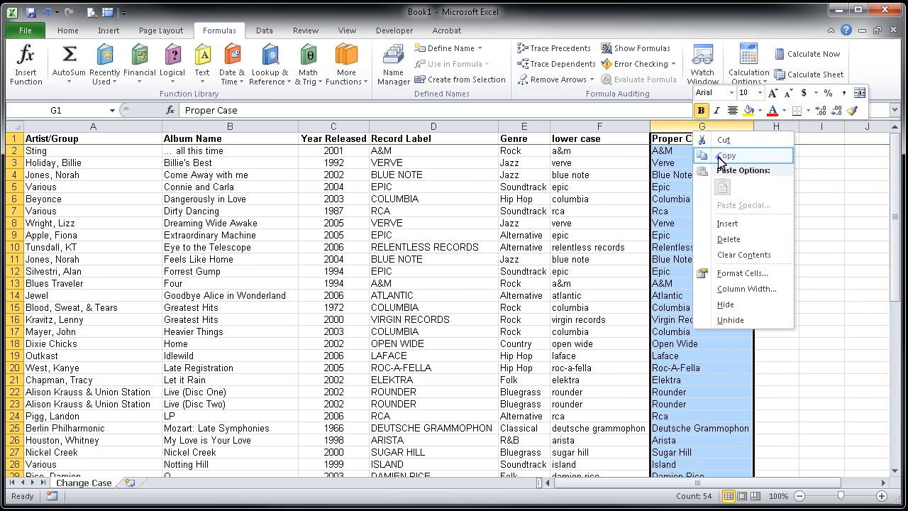
click(725, 155)
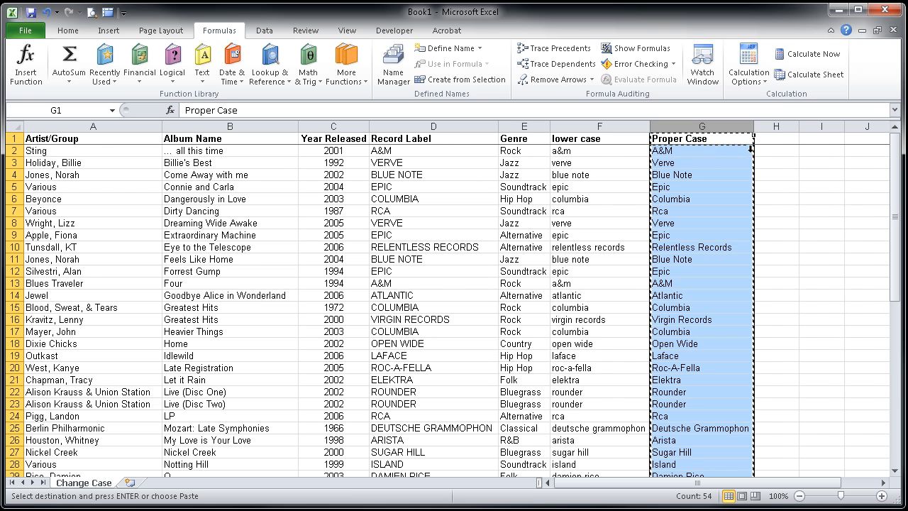
right_click(775, 127)
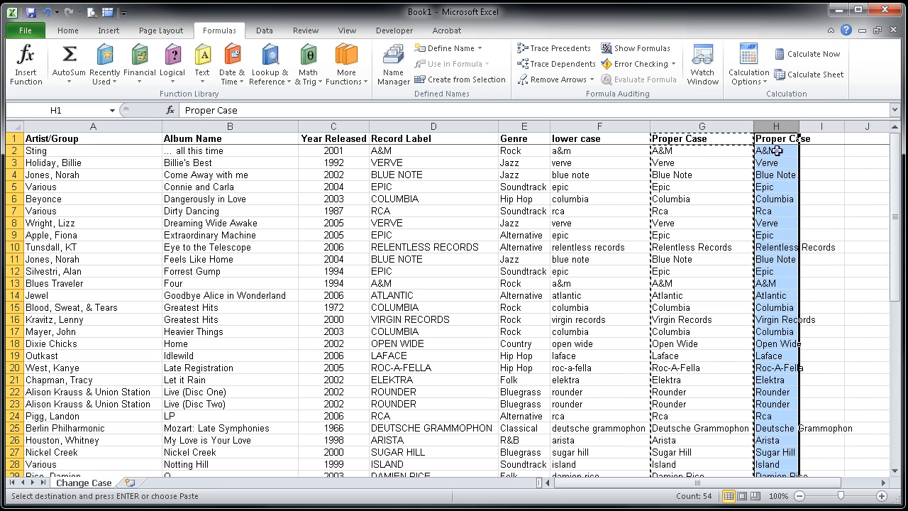
Verify H2 holds a plain value while G2 still holds the PROPER formula
click(774, 150)
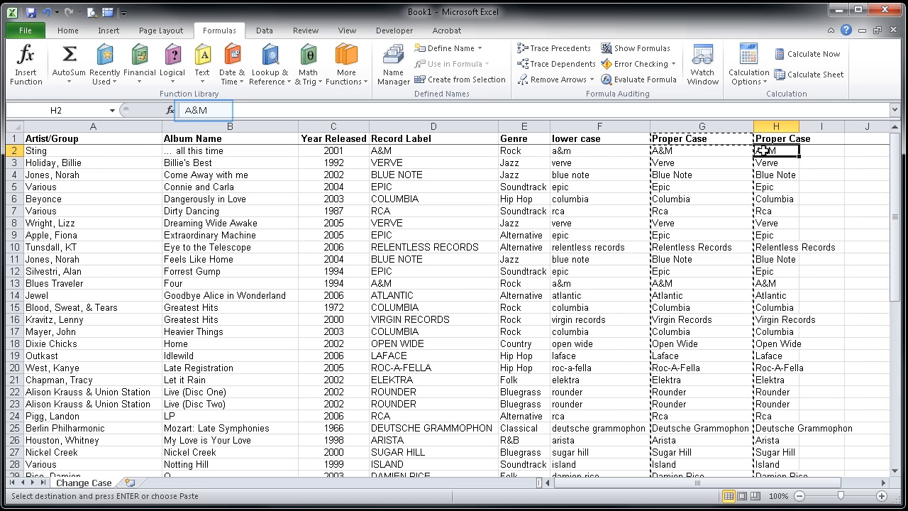
click(701, 150)
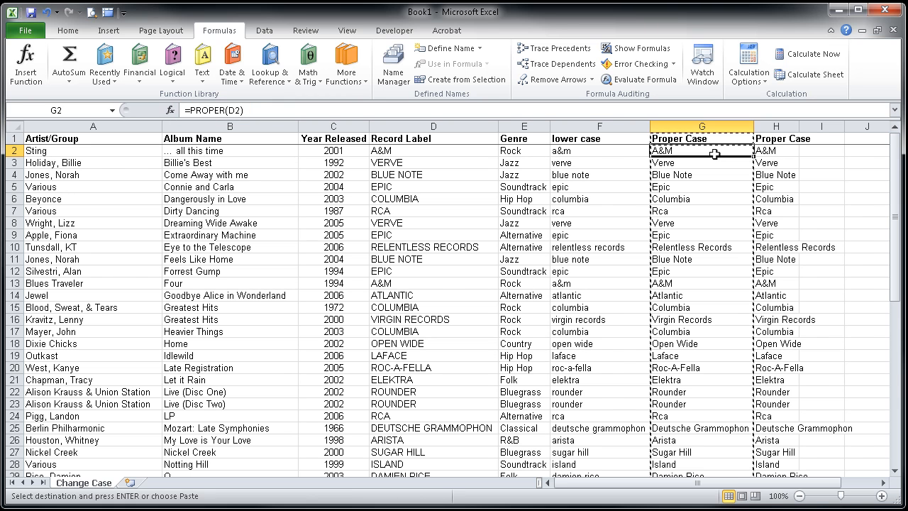
mouse_move(613, 140)
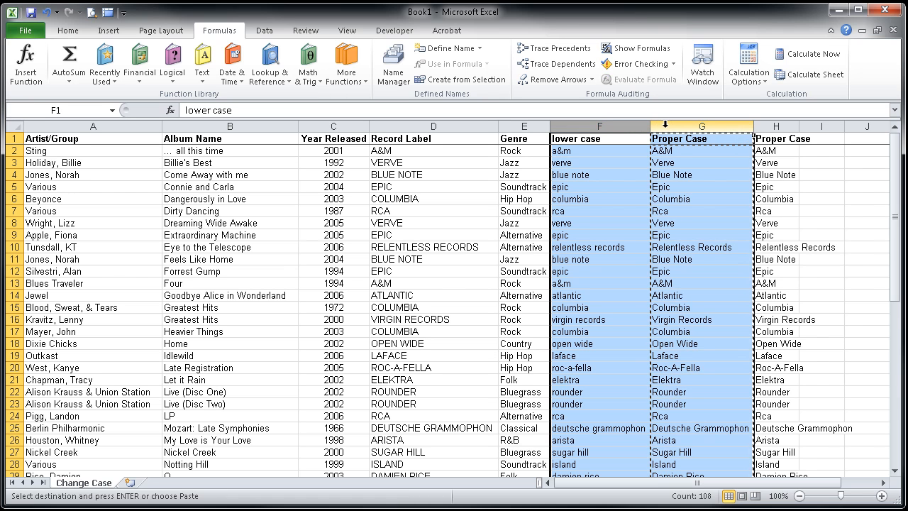
Delete columns F:G and copy the remaining static Proper Case column
right_click(701, 139)
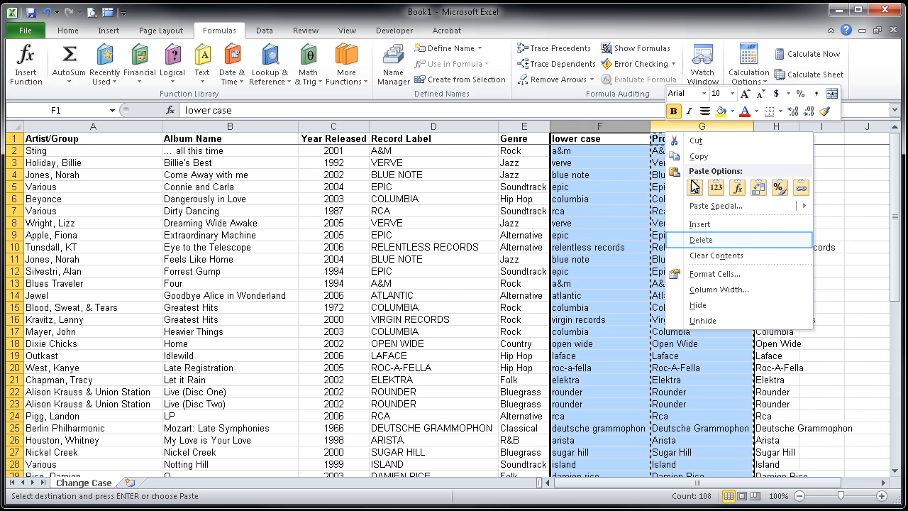
click(701, 238)
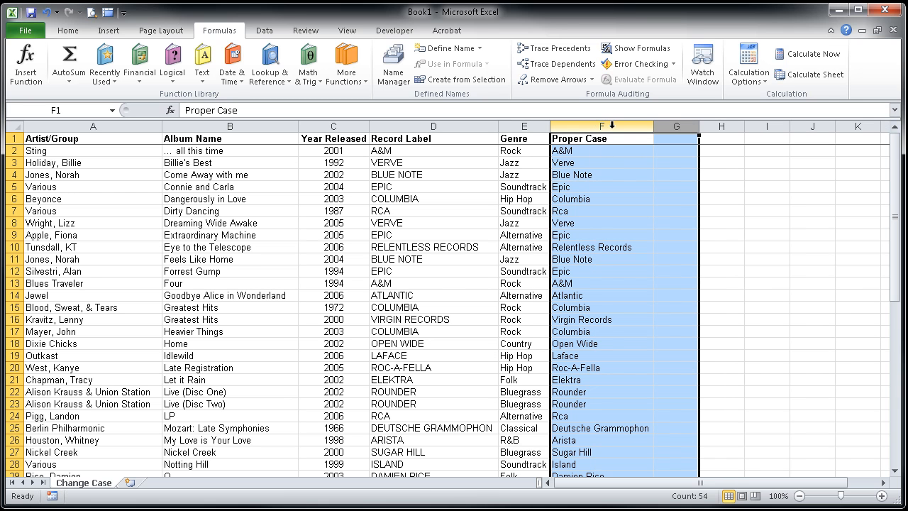
key(ctrl+c)
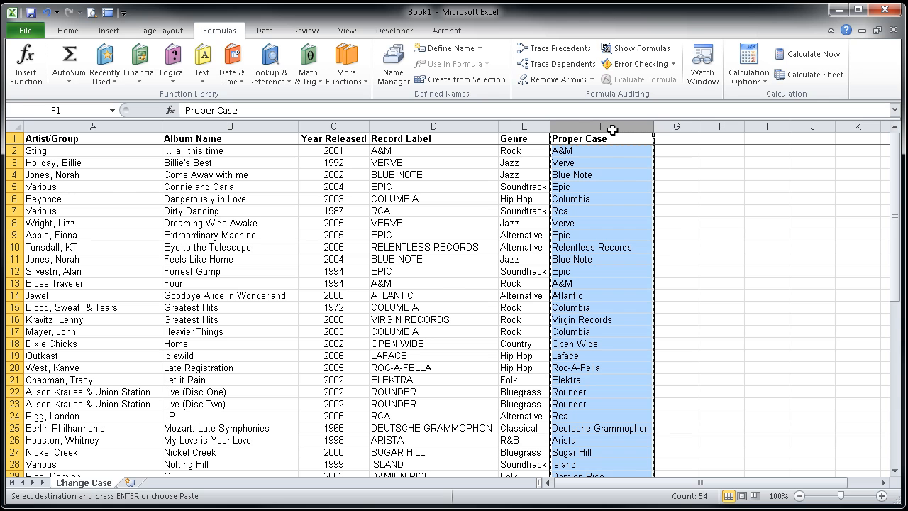